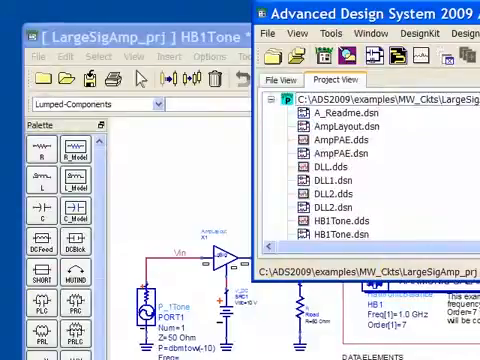
# Scroll the HB1Tone schematic to show the MSub substrate: FR4, H=28 mil, Er=4.3
pyautogui.scroll(-3)
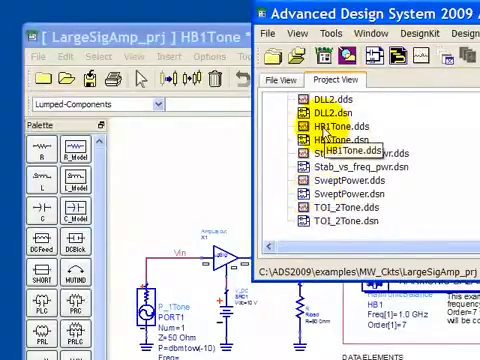
pyautogui.moveTo(320, 140)
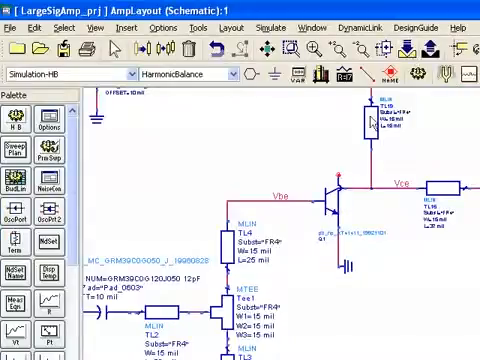
pyautogui.moveTo(270, 100)
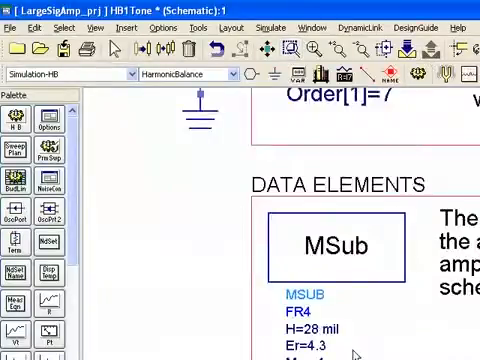
pyautogui.moveTo(300, 322)
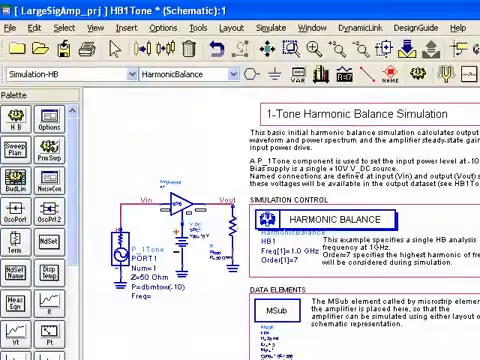
# Scroll to view the HB2 controller with its 1.0 GHz, order 3 fundamental
pyautogui.scroll(-3)
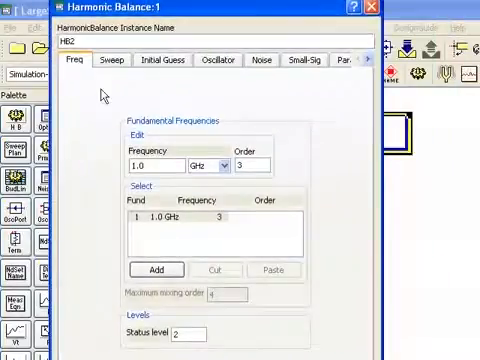
pyautogui.moveTo(123, 178)
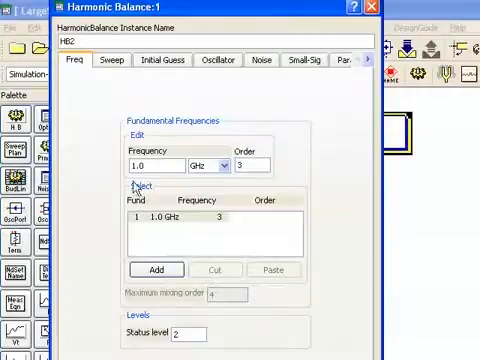
pyautogui.moveTo(238, 178)
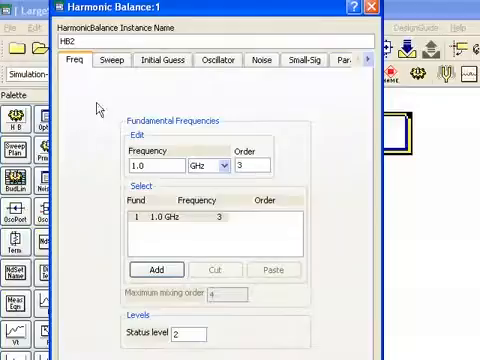
# Review HB2's default linear 1-to-10 sweep, then its disabled oscillator options
pyautogui.click(108, 61)
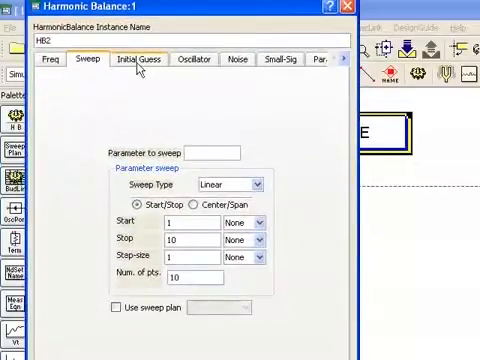
pyautogui.click(142, 59)
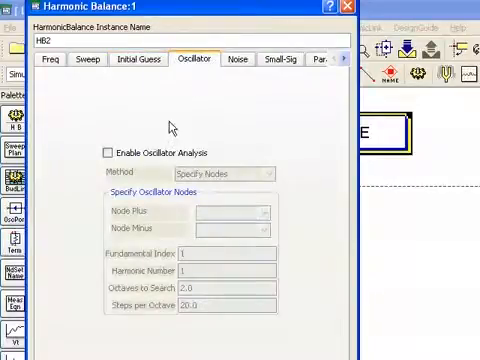
# Show HB2's noise options, toggling Nonlinear noise on and then back off
pyautogui.click(108, 144)
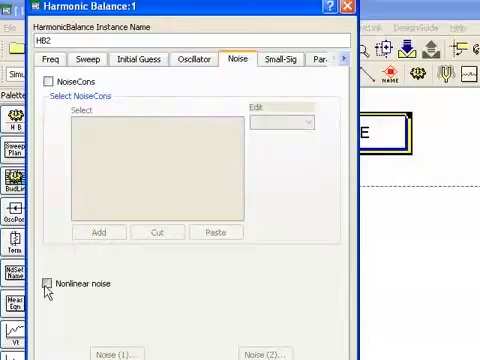
pyautogui.click(53, 288)
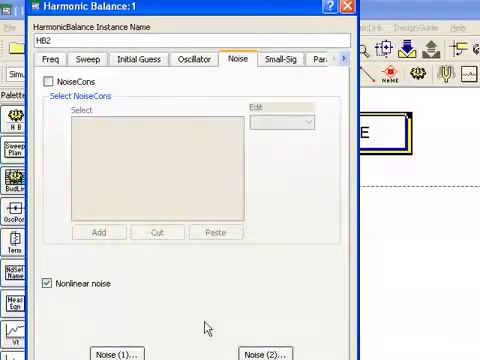
pyautogui.moveTo(99, 308)
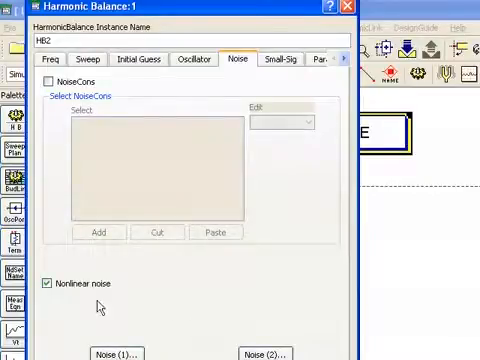
pyautogui.click(54, 283)
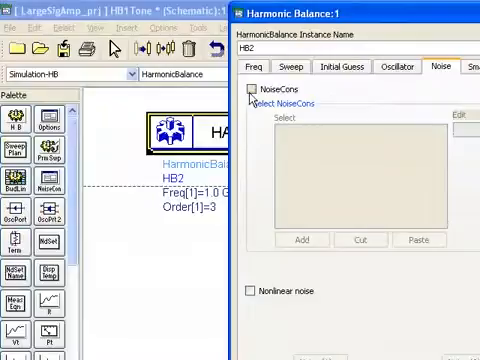
# Enable noise controllers, reopen HB2 to review its Output saving options, and accept
pyautogui.click(252, 91)
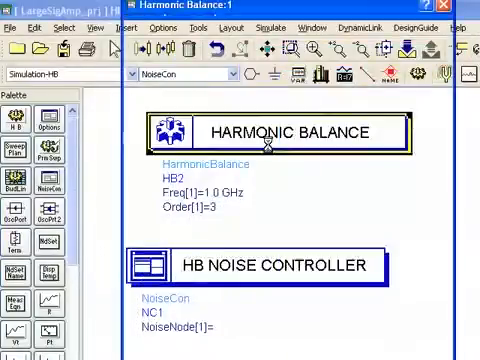
pyautogui.doubleClick(285, 131)
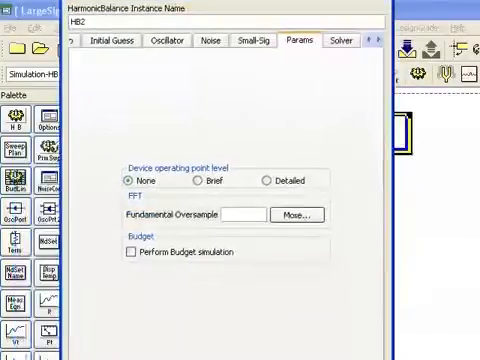
pyautogui.click(300, 47)
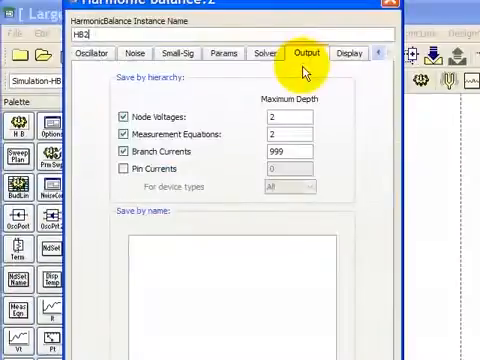
pyautogui.moveTo(305, 65)
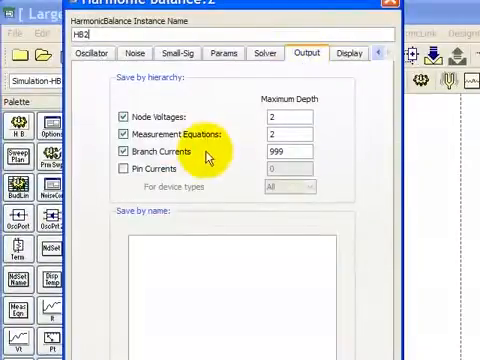
pyautogui.moveTo(200, 140)
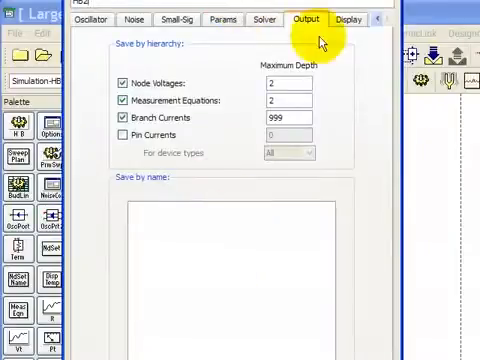
pyautogui.click(355, 18)
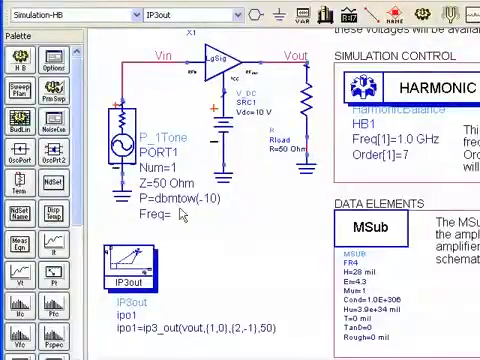
pyautogui.moveTo(182, 216)
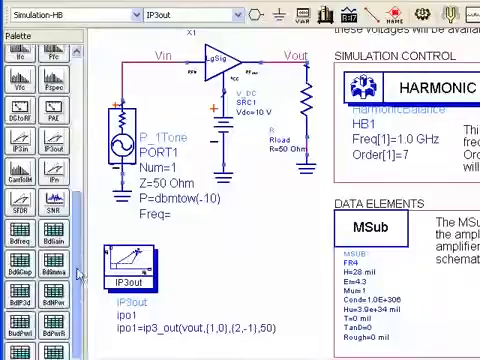
pyautogui.scroll(-3)
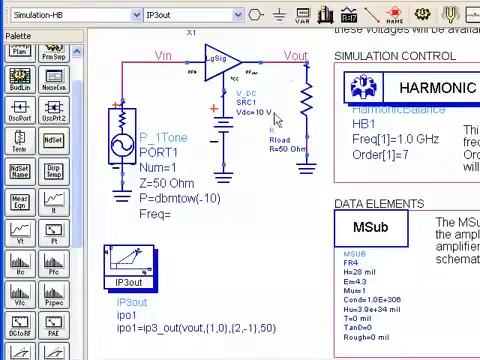
pyautogui.moveTo(190, 327)
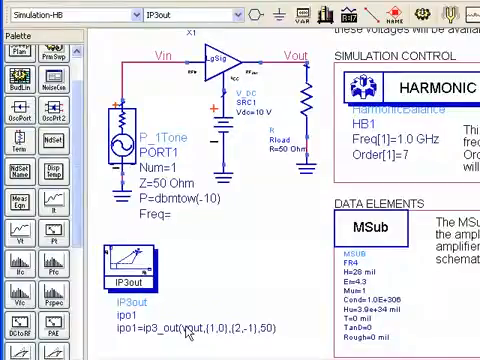
pyautogui.moveTo(205, 305)
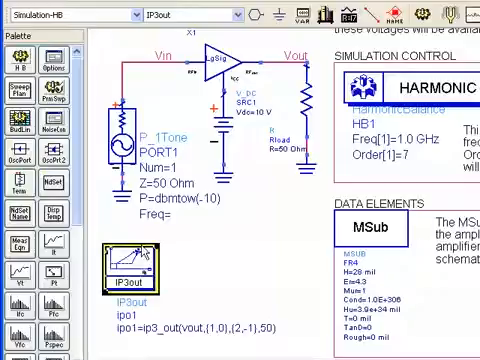
# Switch the component palette to Sources-Freq Domain to get the P_1Tone source
pyautogui.click(115, 15)
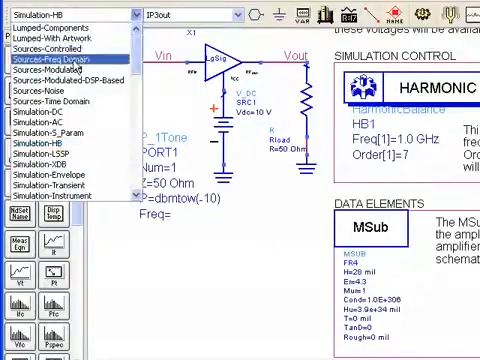
pyautogui.click(52, 63)
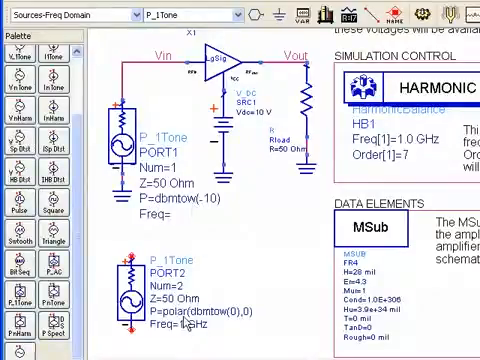
# Set PORT2's frequency to 1 GHz with power P=dbmtow(-10)
pyautogui.write('1 GHz')
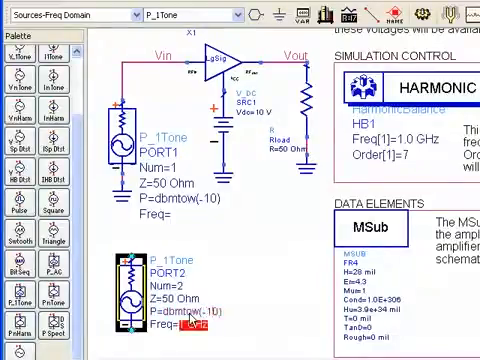
pyautogui.write('1 GHz')
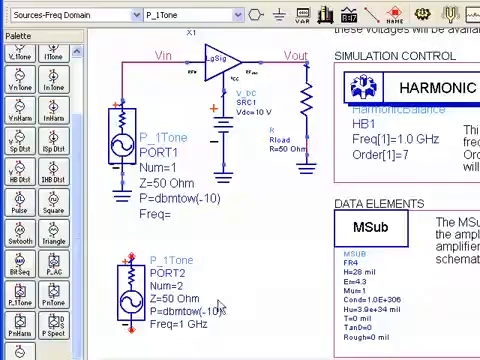
pyautogui.moveTo(250, 210)
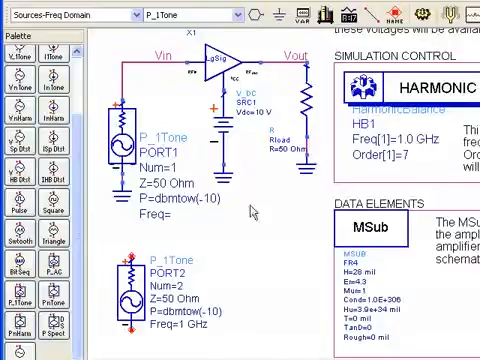